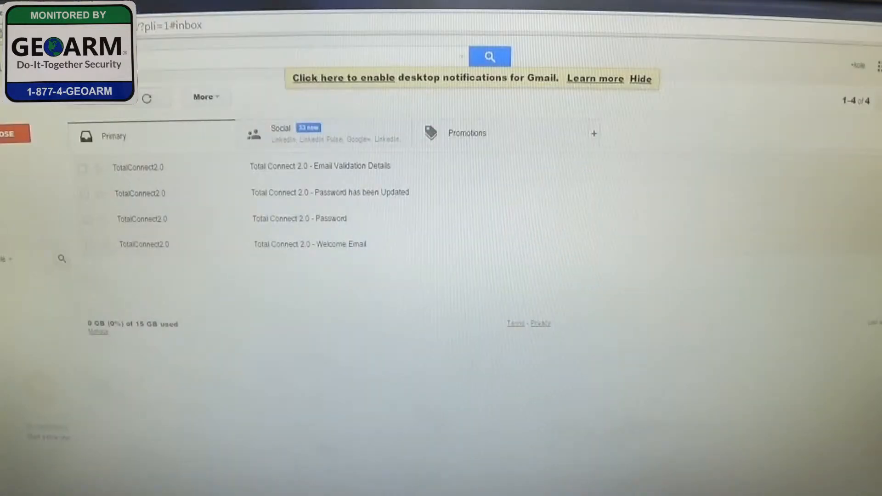
{"action": "mouse_move", "coordinate": [330, 108]}
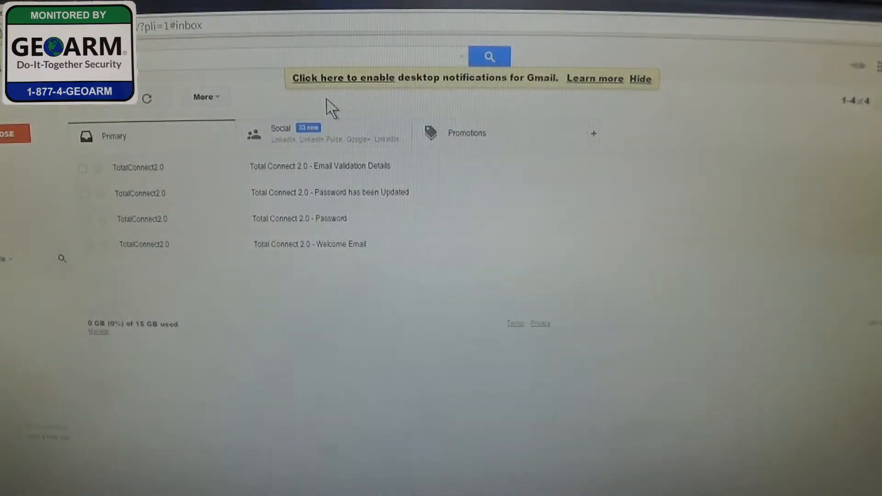
{"action": "mouse_move", "coordinate": [334, 236]}
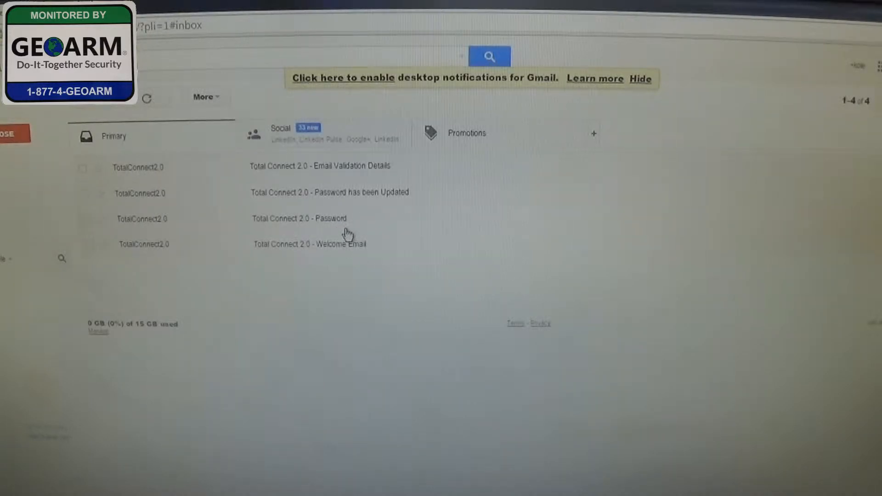
{"action": "mouse_move", "coordinate": [386, 188]}
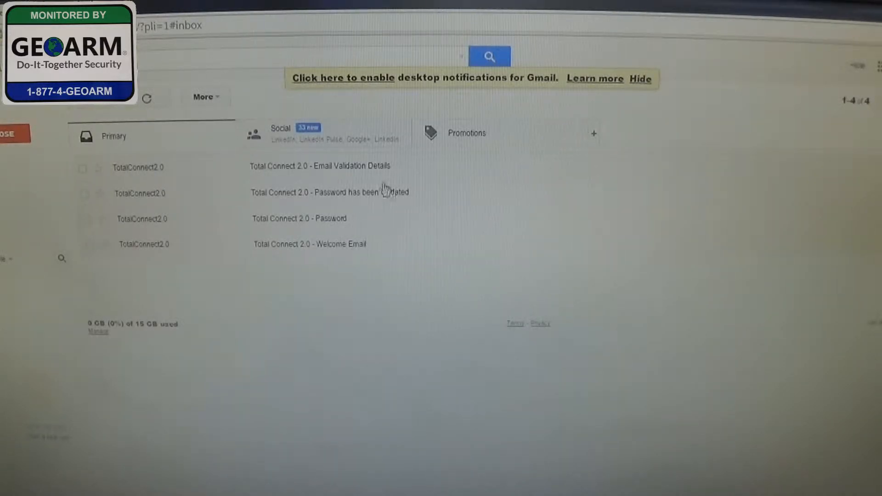
{"action": "mouse_move", "coordinate": [349, 173]}
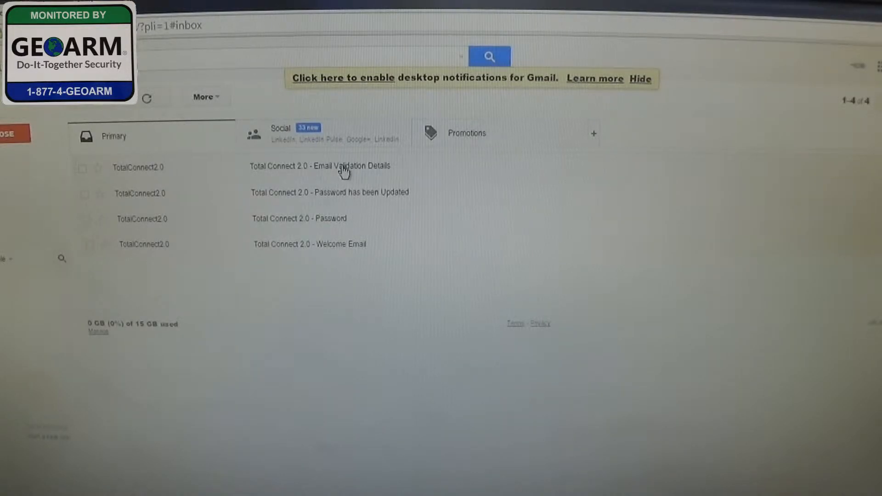
{"action": "left_click", "coordinate": [319, 165]}
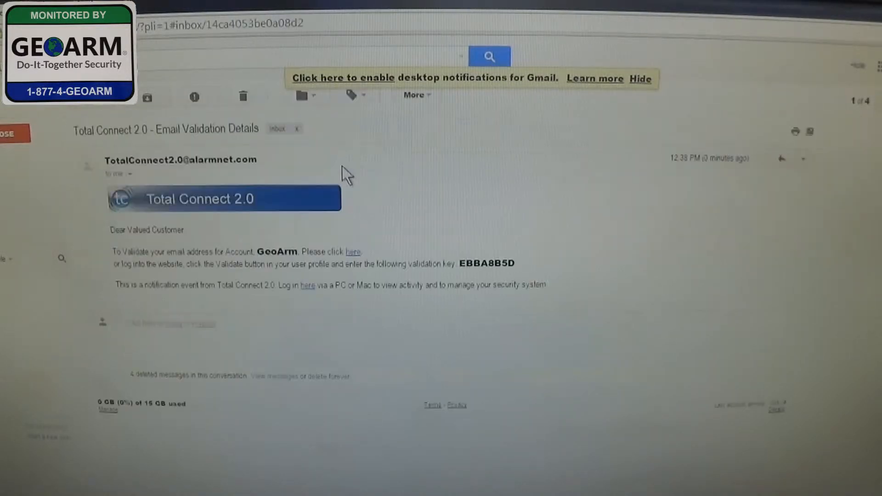
{"action": "mouse_move", "coordinate": [115, 253]}
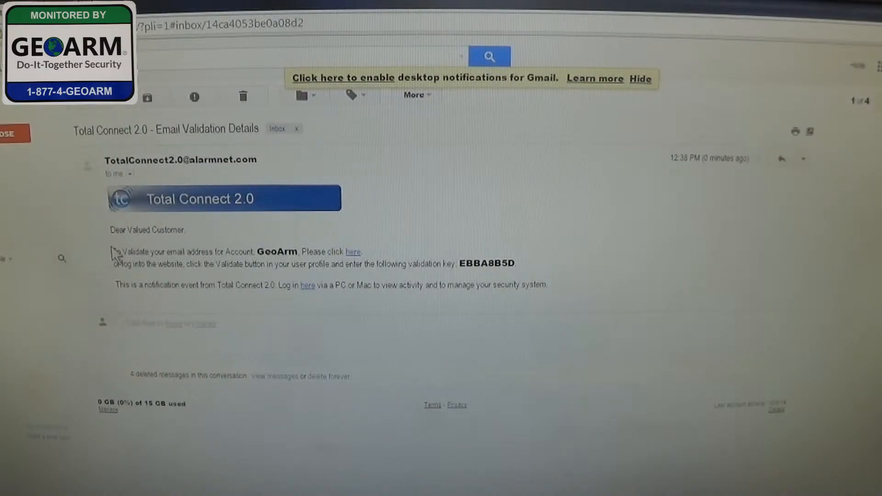
{"action": "double_click", "coordinate": [487, 264]}
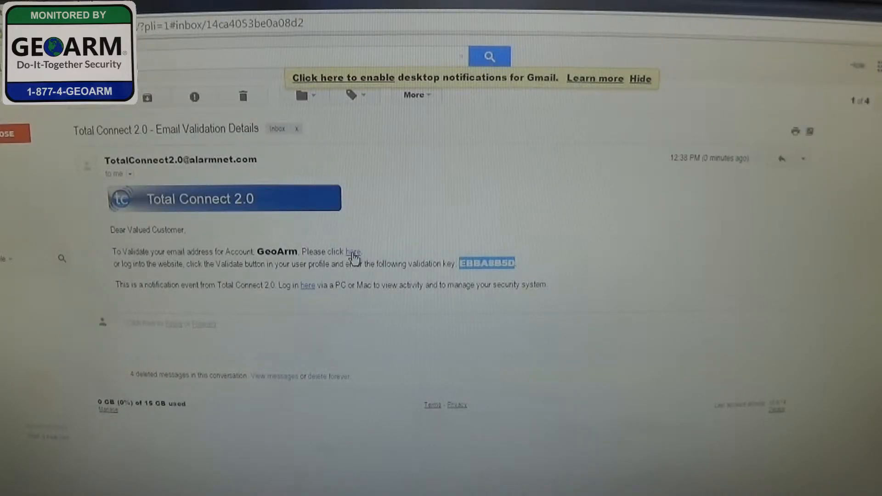
Step: Follow the 'here' link, submit the username for email validation, and dismiss the Request Completed popup
{"action": "left_click", "coordinate": [353, 252]}
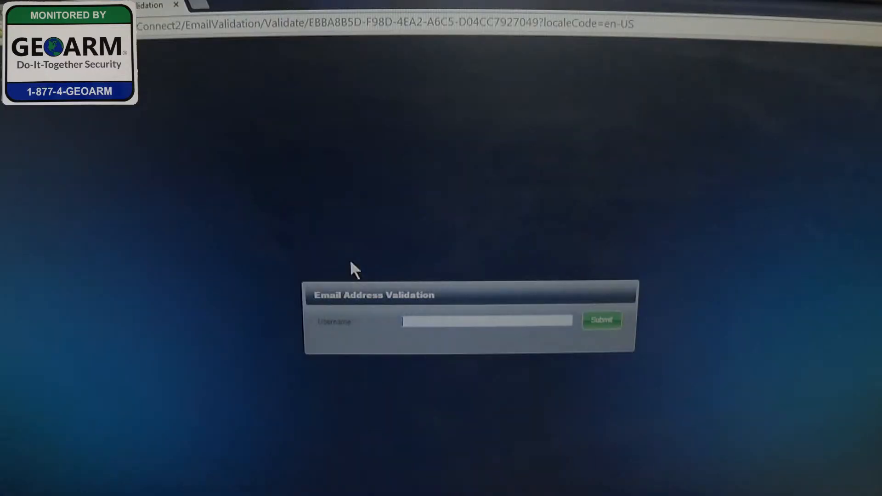
{"action": "left_click", "coordinate": [486, 320]}
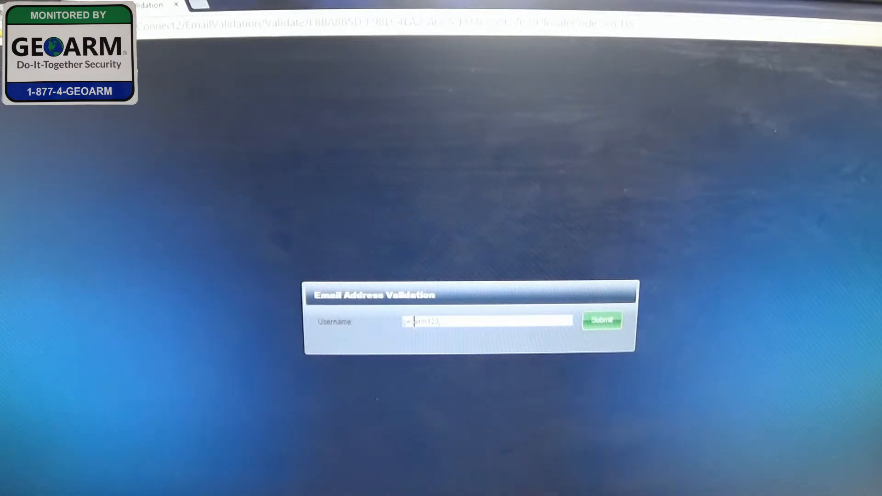
{"action": "left_click", "coordinate": [602, 320]}
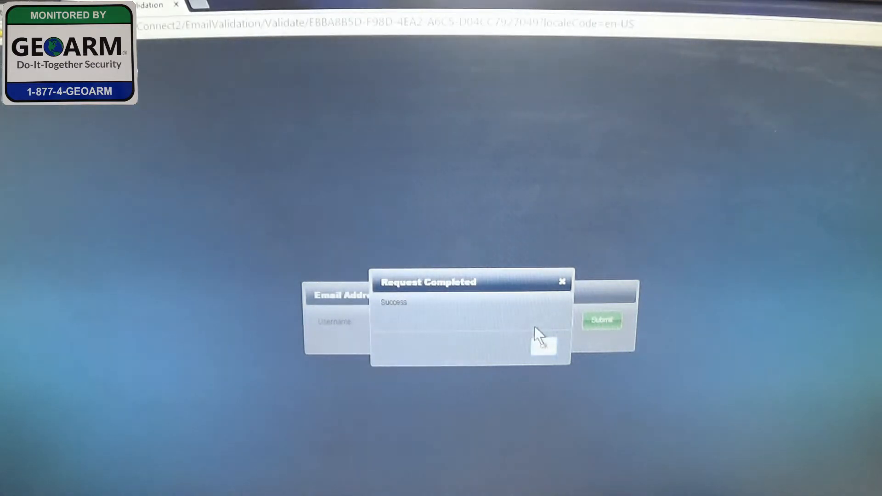
{"action": "left_click", "coordinate": [561, 282]}
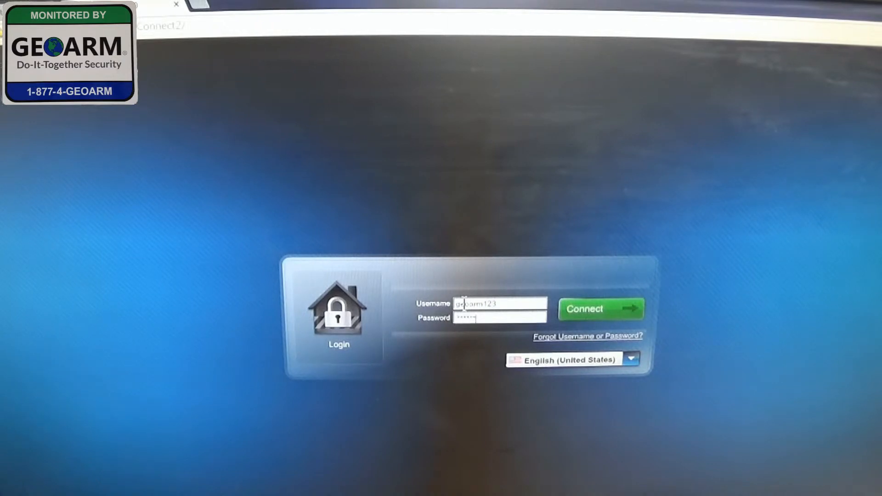
Step: Connect to the geoarm123 account with the pre-filled credentials to reach the dashboard
{"action": "left_click", "coordinate": [599, 309]}
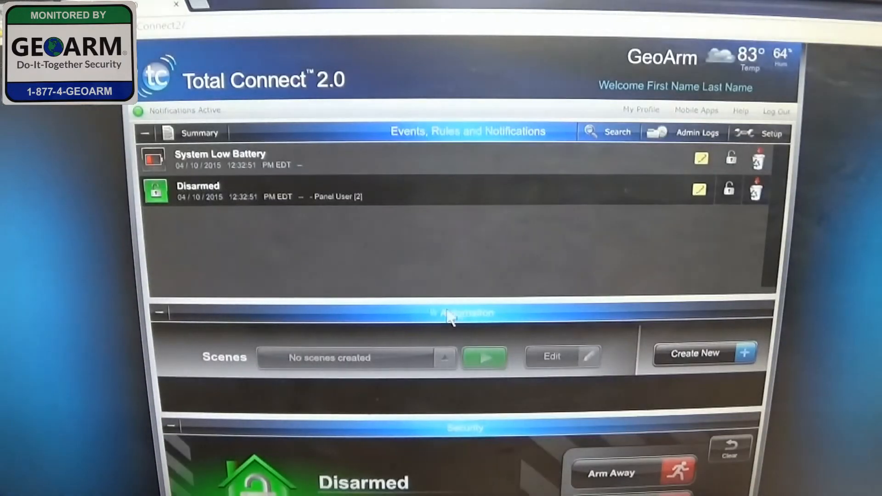
{"action": "mouse_move", "coordinate": [79, 245]}
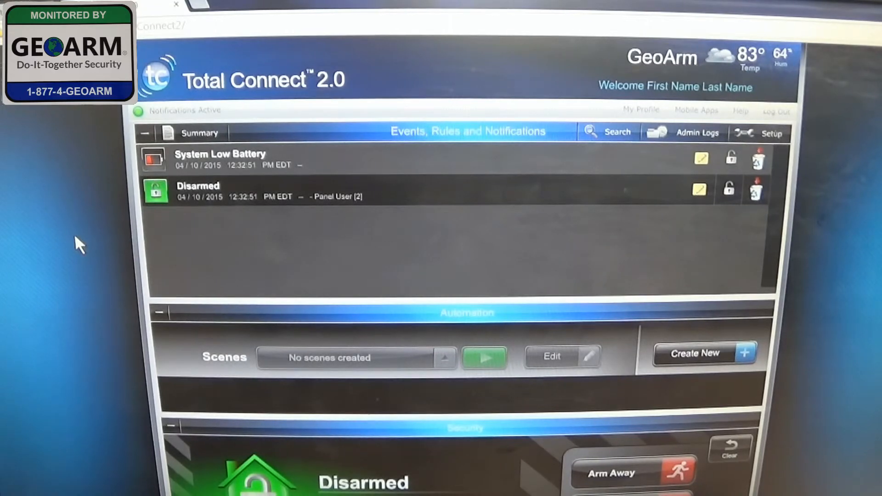
{"action": "mouse_move", "coordinate": [155, 140]}
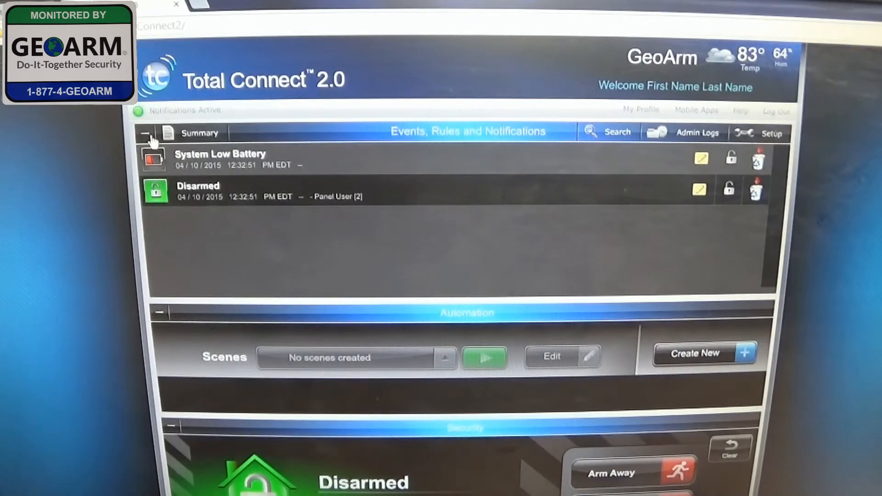
Step: Collapse the Events, Rules and Notifications, Automation and Users dashboard sections
{"action": "left_click", "coordinate": [145, 133]}
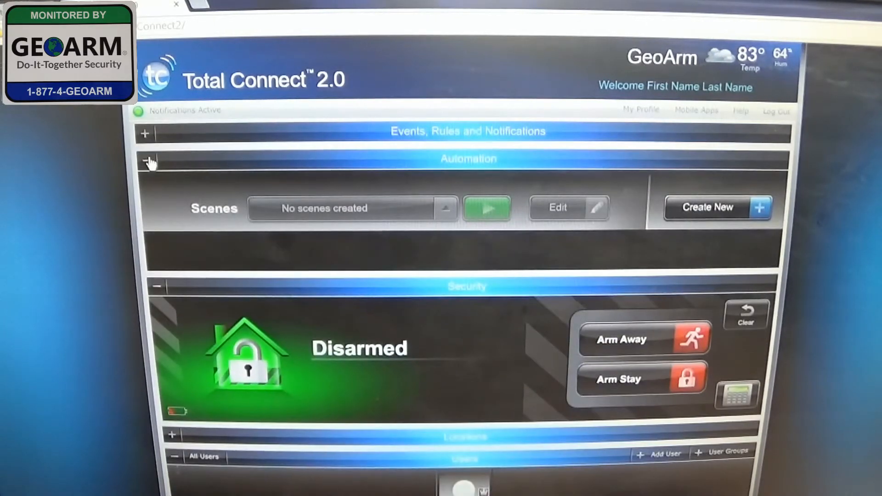
{"action": "left_click", "coordinate": [148, 161]}
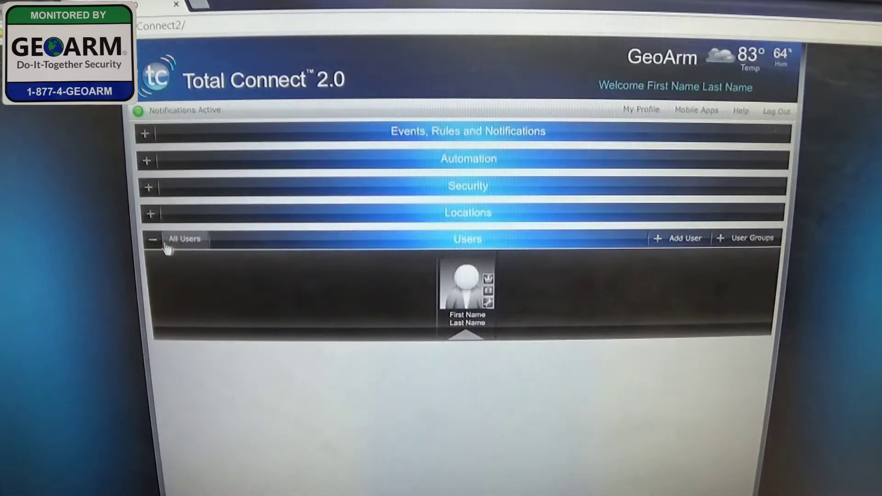
{"action": "left_click", "coordinate": [151, 239]}
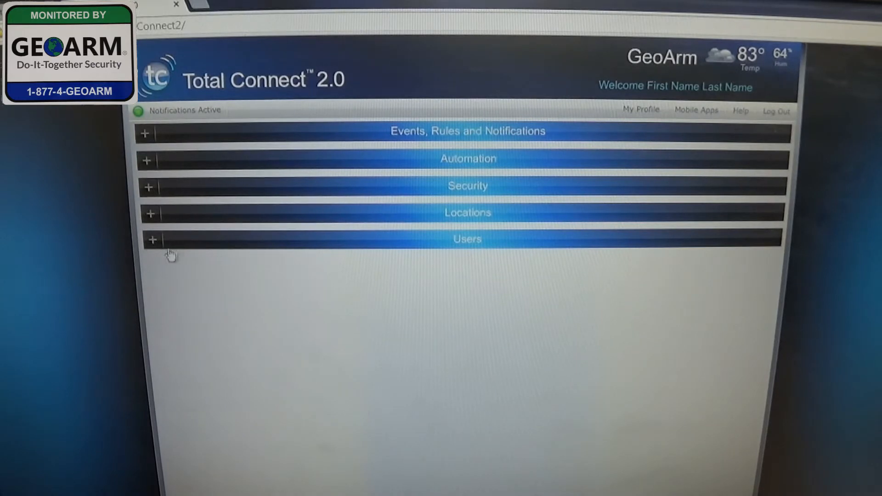
{"action": "mouse_move", "coordinate": [218, 249]}
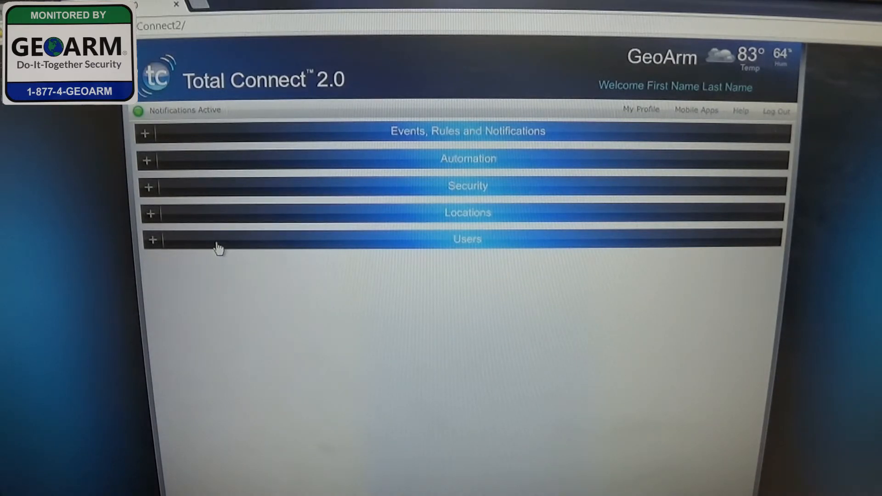
{"action": "mouse_move", "coordinate": [152, 246]}
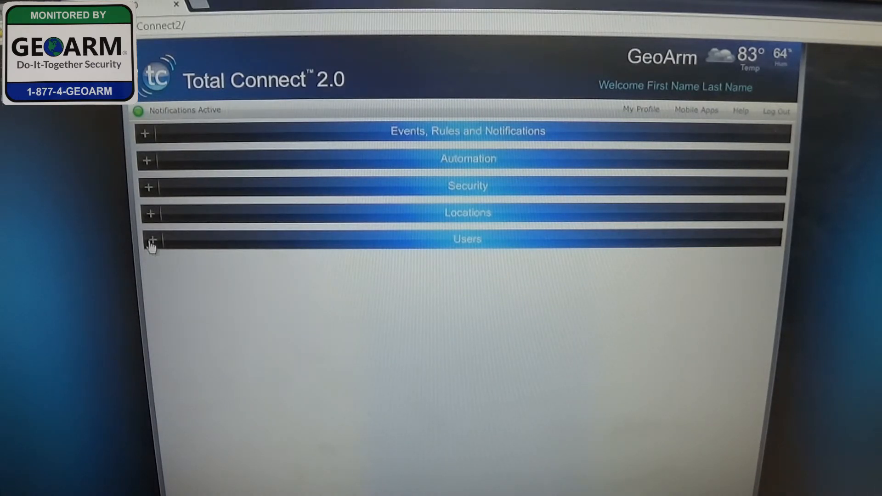
Step: Expand the Users section again to reveal the single account user card
{"action": "left_click", "coordinate": [150, 239]}
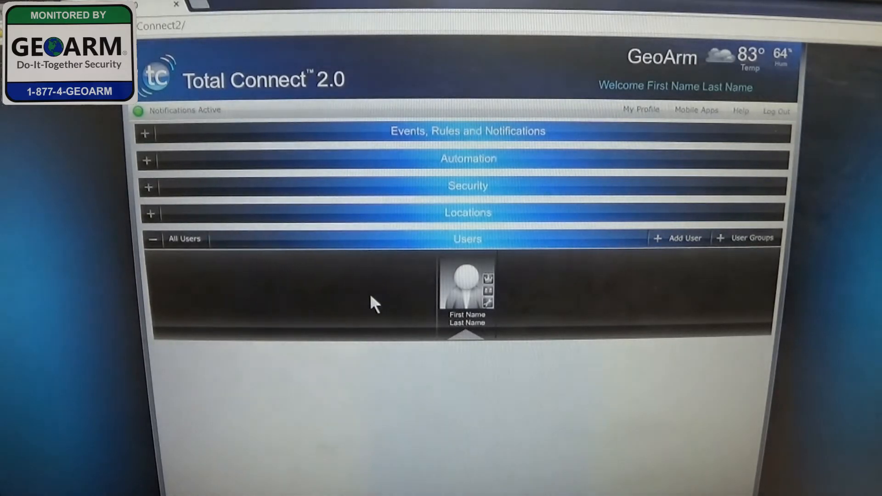
{"action": "mouse_move", "coordinate": [466, 287]}
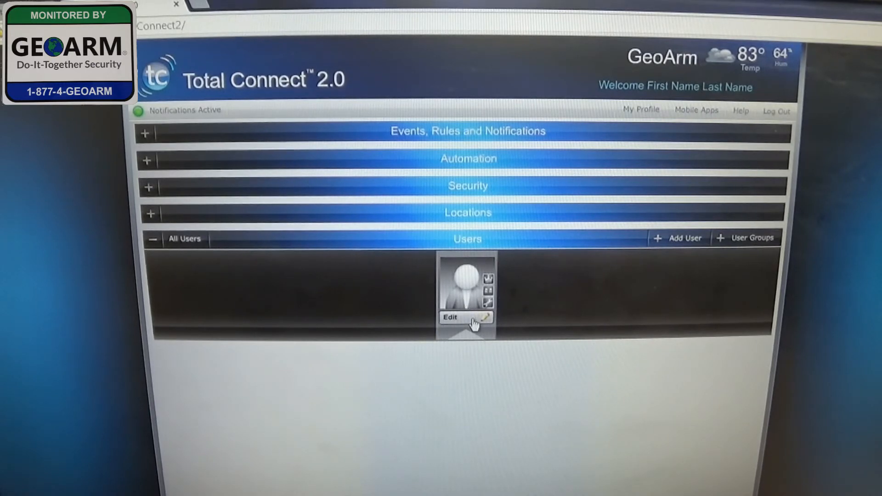
Step: Edit the account user so the profile shows the email address listed as Validated
{"action": "left_click", "coordinate": [450, 317]}
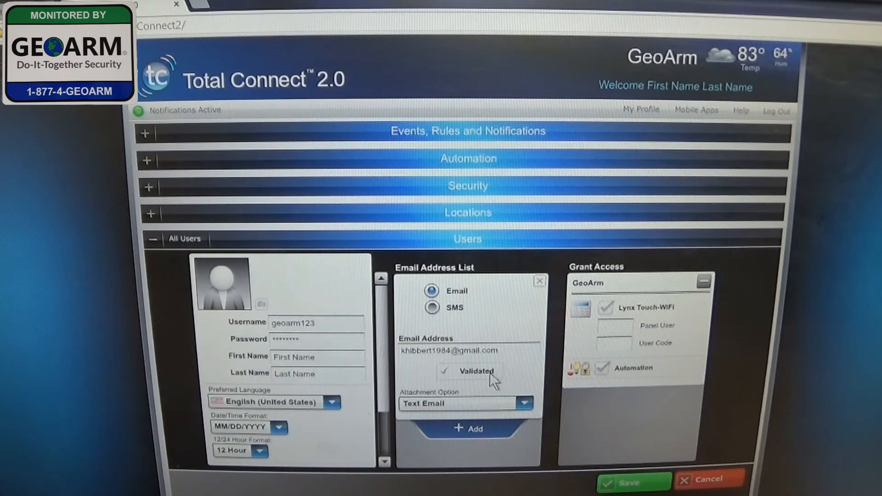
{"action": "mouse_move", "coordinate": [486, 425]}
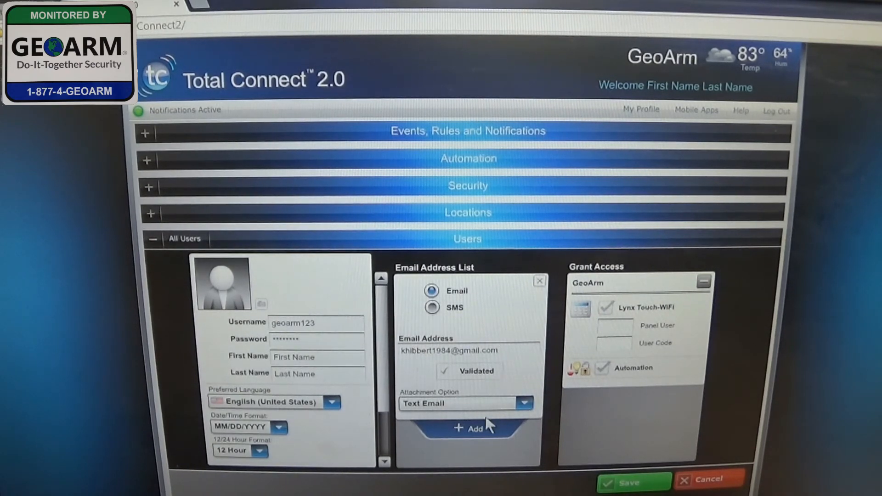